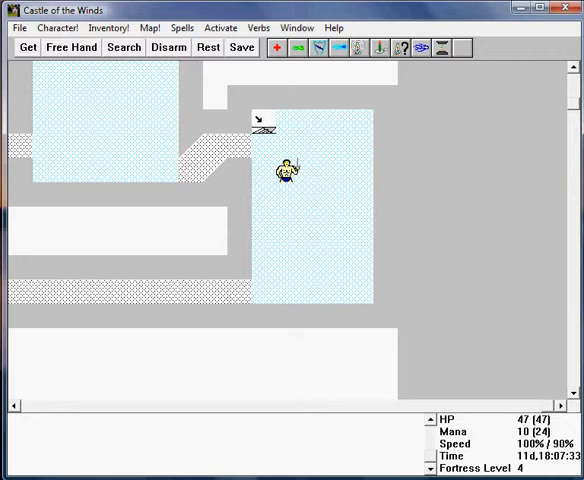
- Review the character's inventory and glance at the full level map
{"action": "left_click", "coordinate": [95, 27]}
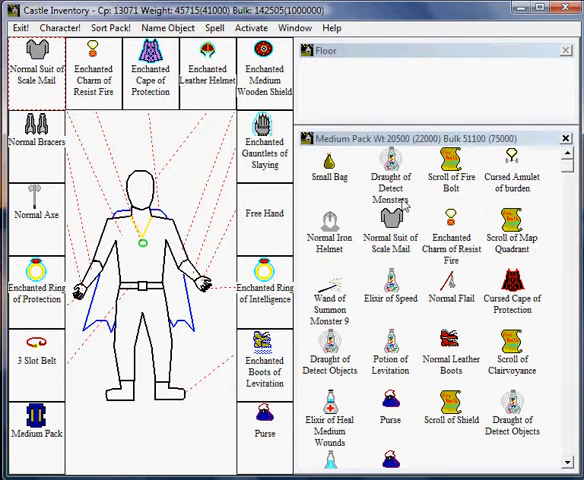
{"action": "mouse_move", "coordinate": [340, 298]}
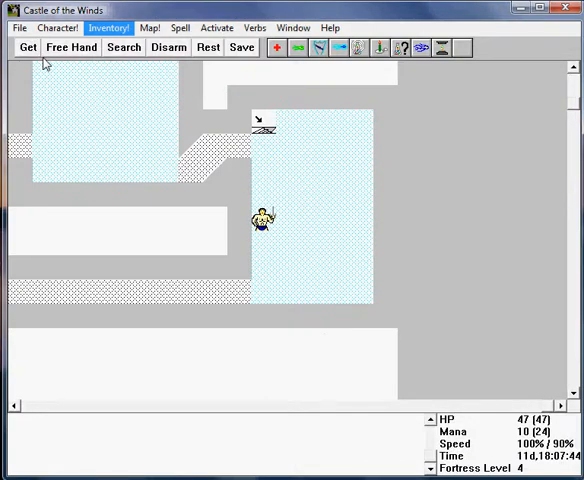
{"action": "left_click", "coordinate": [148, 27]}
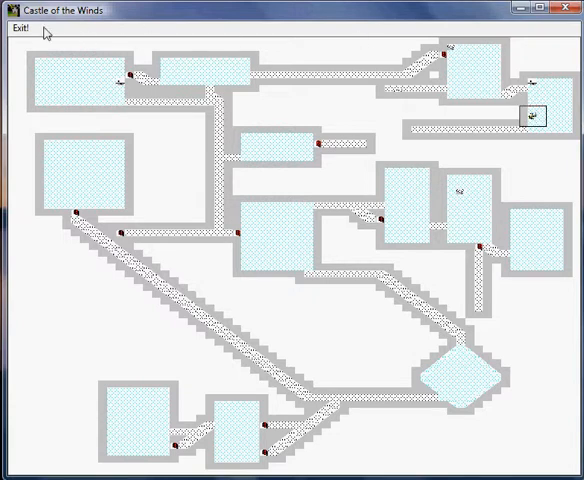
{"action": "left_click", "coordinate": [148, 27]}
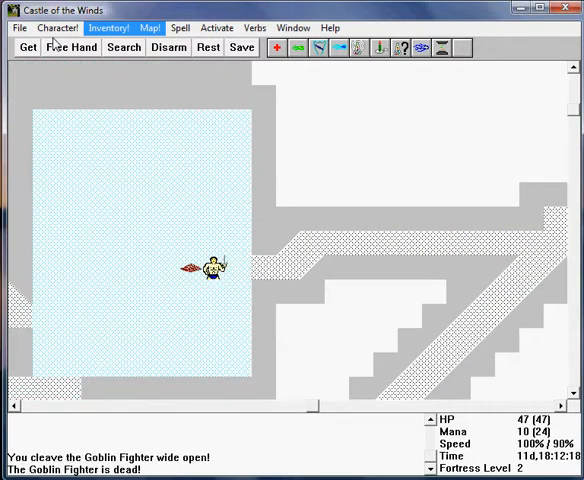
- Pick up the goblin fighter's copper (434 total) and show the whole level 2 map
{"action": "left_click", "coordinate": [26, 47]}
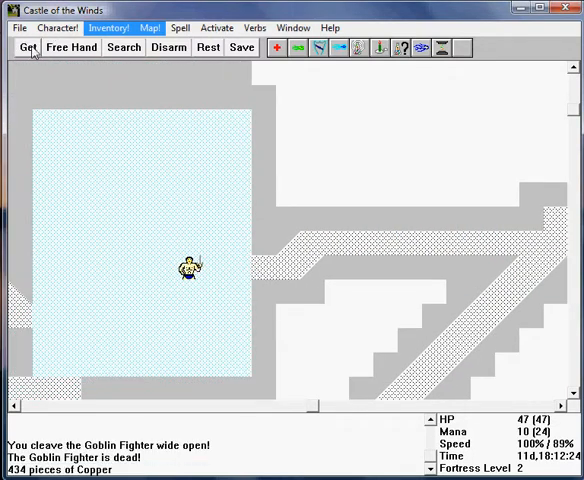
{"action": "left_click", "coordinate": [152, 27]}
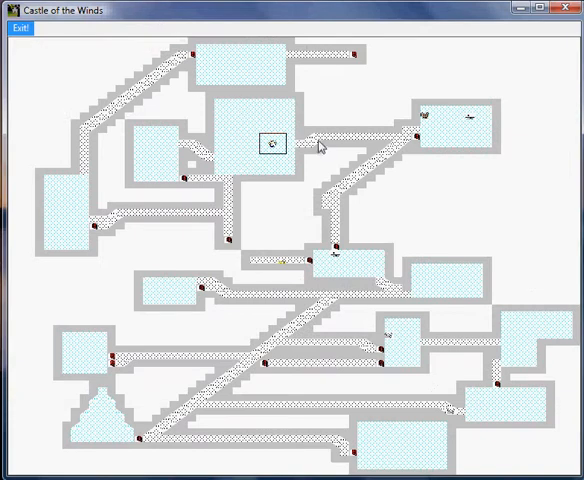
{"action": "mouse_move", "coordinate": [260, 175]}
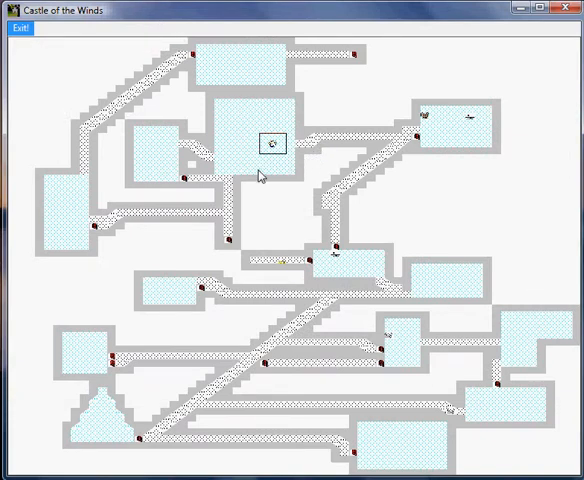
{"action": "mouse_move", "coordinate": [44, 28]}
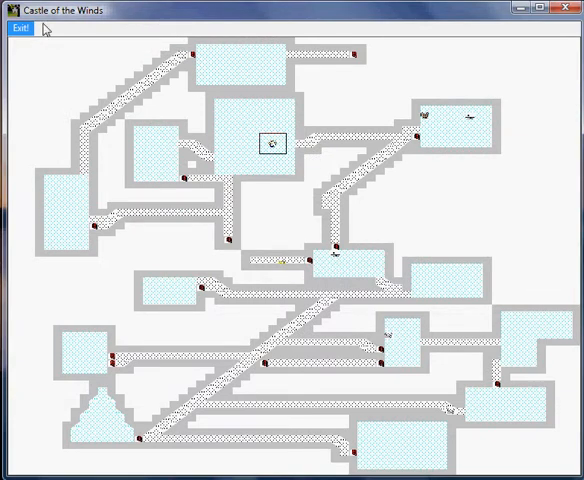
{"action": "left_click", "coordinate": [19, 28]}
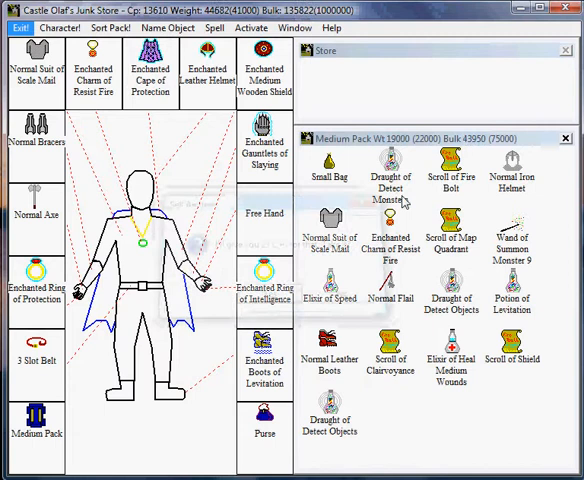
{"action": "mouse_move", "coordinate": [465, 235]}
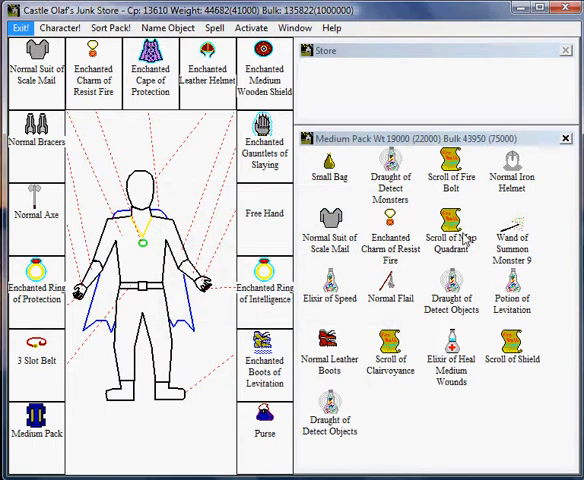
{"action": "mouse_move", "coordinate": [448, 198]}
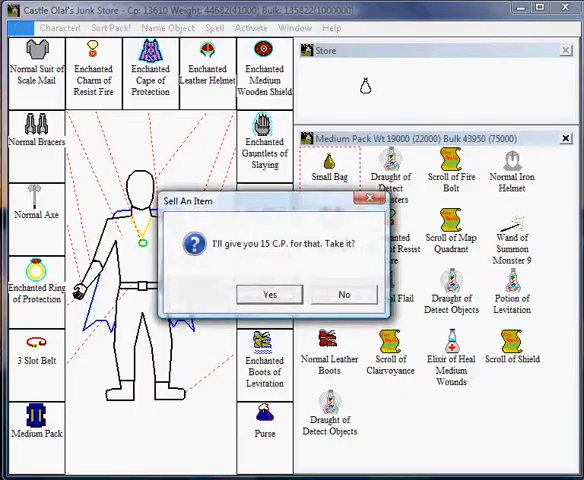
- Sell the small bag for 15 copper and acknowledge the worthless-item refusal
{"action": "left_click", "coordinate": [269, 294]}
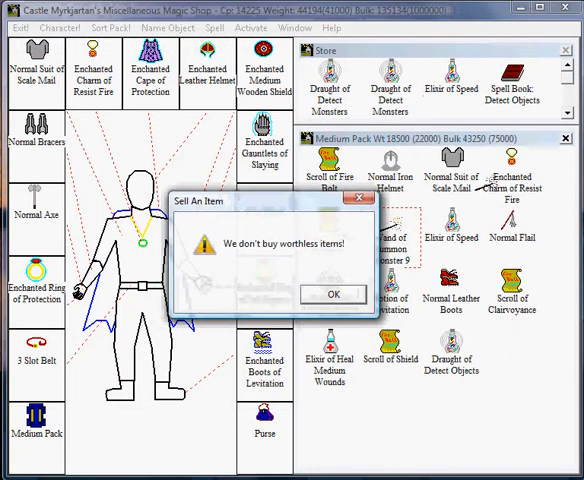
{"action": "left_click", "coordinate": [333, 294]}
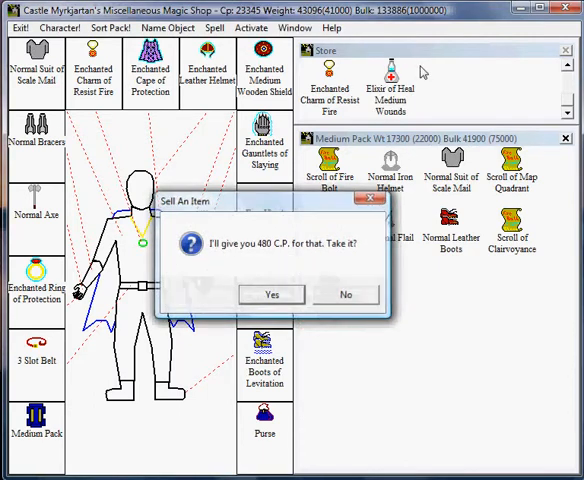
- Accept the 480 copper offer for pack armor and browse the store list for Enchanted Bracers of Defense
{"action": "left_click", "coordinate": [271, 294]}
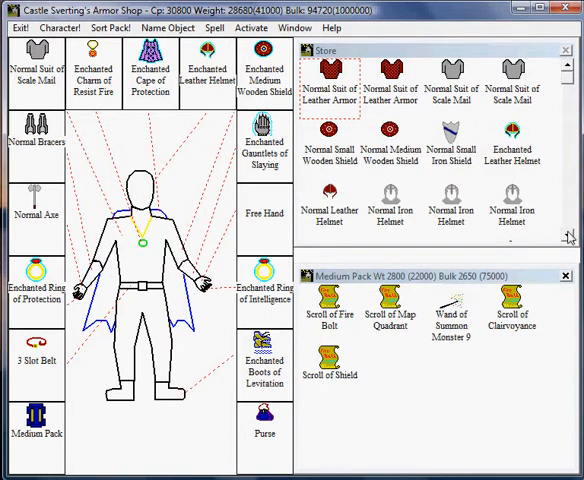
{"action": "scroll", "scroll_direction": "down", "scroll_amount": 3}
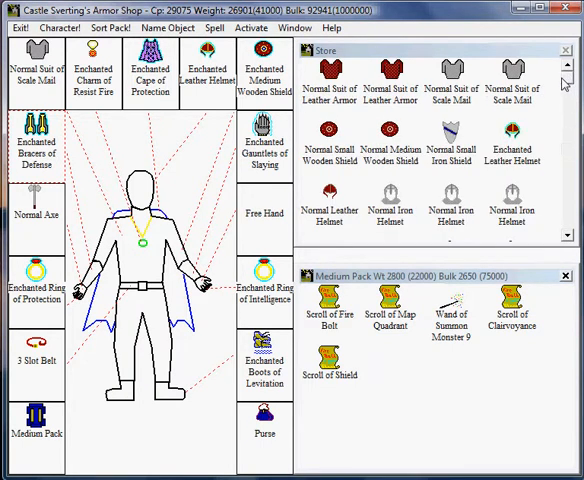
{"action": "mouse_move", "coordinate": [463, 341]}
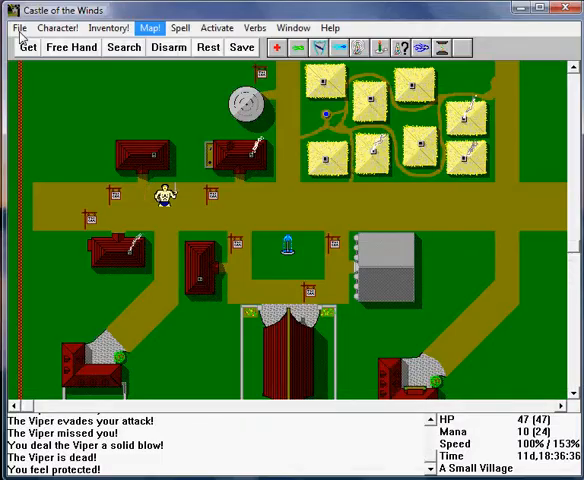
- Walk out of the village along the rough trail down into fortress level 2
{"action": "left_click", "coordinate": [104, 27]}
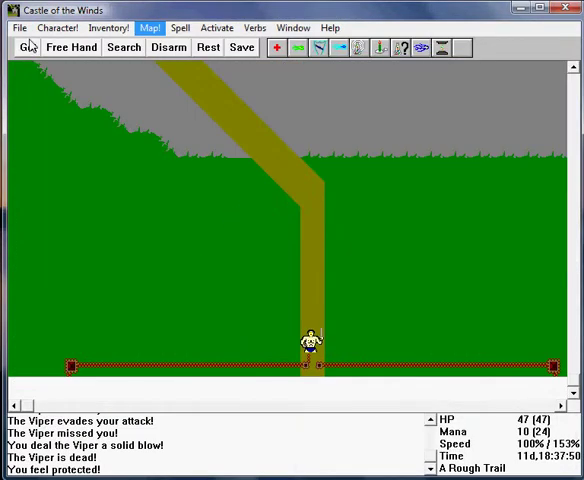
{"action": "left_click", "coordinate": [311, 195]}
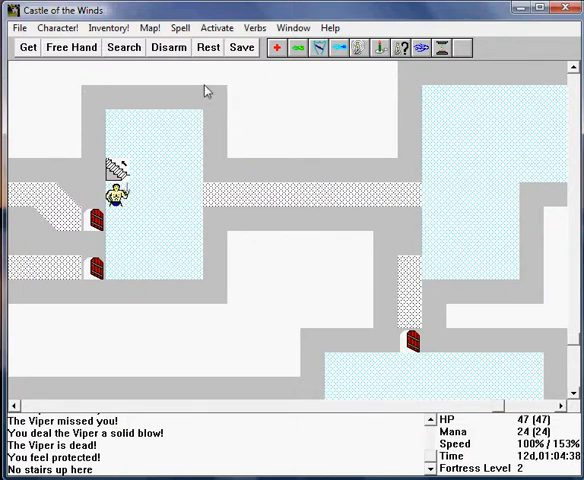
- Take the stairs down toward level 5, blasting the Huge Lizard with Lightning Bolt
{"action": "left_click", "coordinate": [155, 27]}
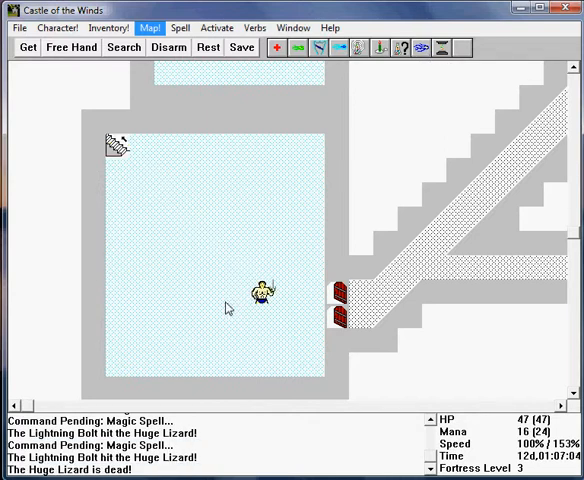
{"action": "left_click", "coordinate": [407, 268]}
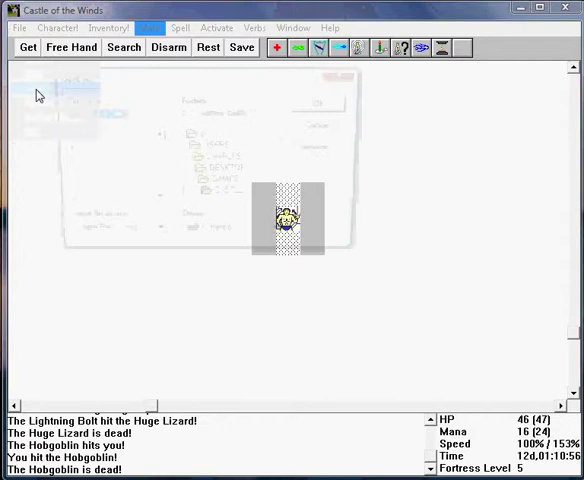
- Save the game on fortress level 5 via Save As
{"action": "left_click", "coordinate": [242, 47]}
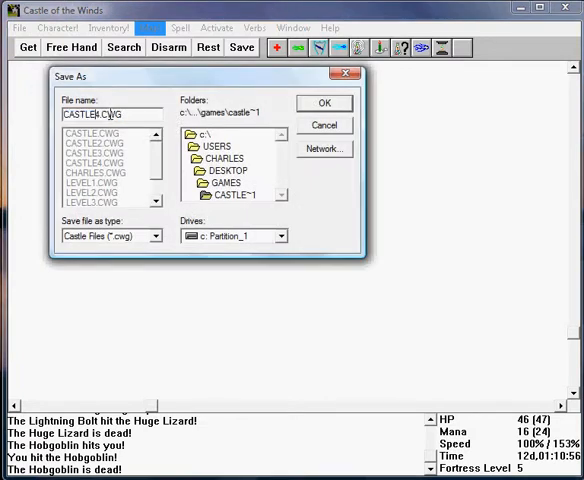
{"action": "left_click", "coordinate": [324, 103]}
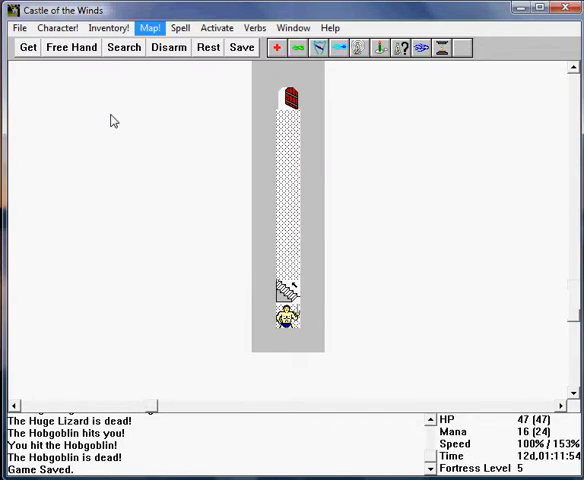
- Fight through the room, killing the Giant Red Ant, Large Snake and Goblin Fighter
{"action": "left_click", "coordinate": [123, 47]}
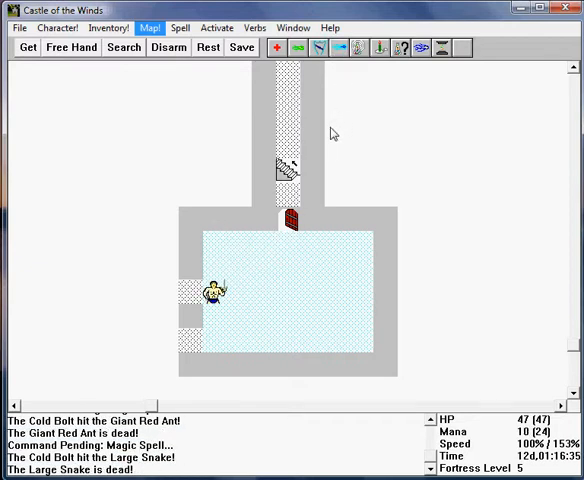
{"action": "left_click", "coordinate": [255, 27]}
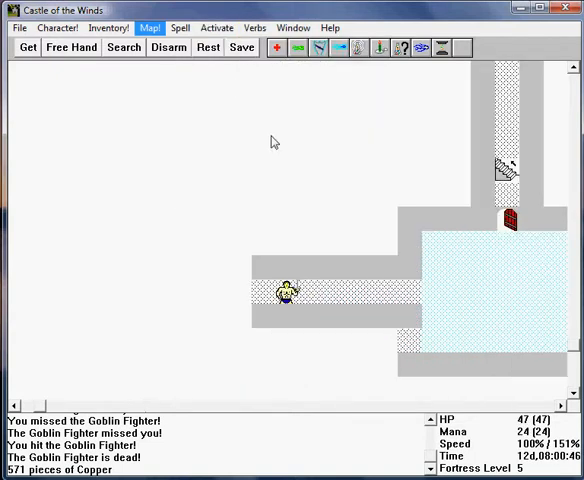
- Cast a spell from the Spell menu and advance down the corridor into the Manticore's fatal attack
{"action": "left_click", "coordinate": [216, 27]}
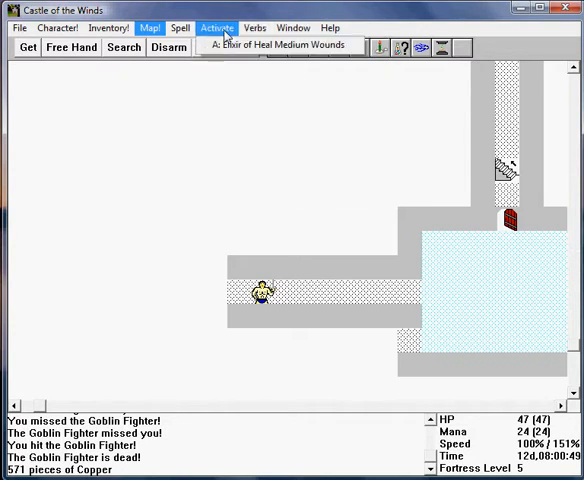
{"action": "left_click", "coordinate": [181, 27]}
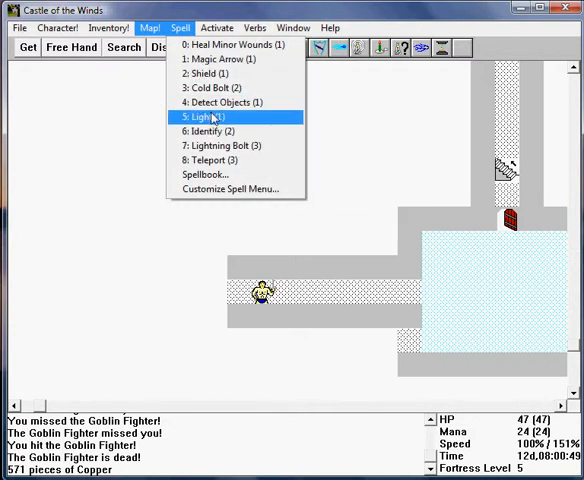
{"action": "left_click", "coordinate": [198, 117]}
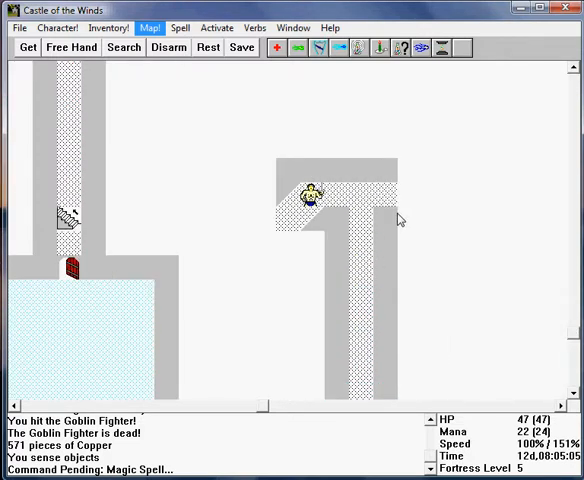
{"action": "left_click", "coordinate": [123, 47]}
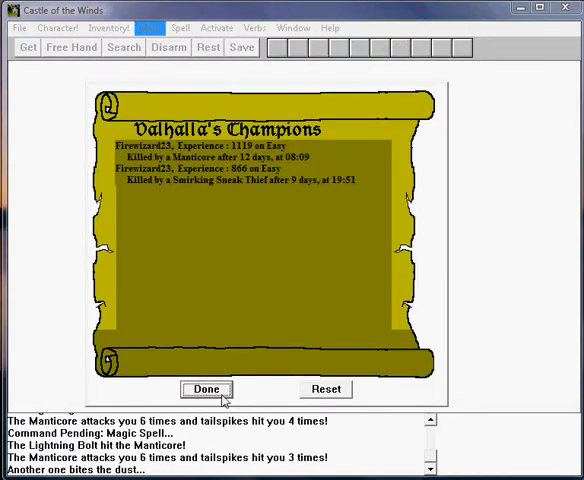
- Dismiss Valhalla's Champions and reload the CASTLE5.CWG save
{"action": "left_click", "coordinate": [19, 27]}
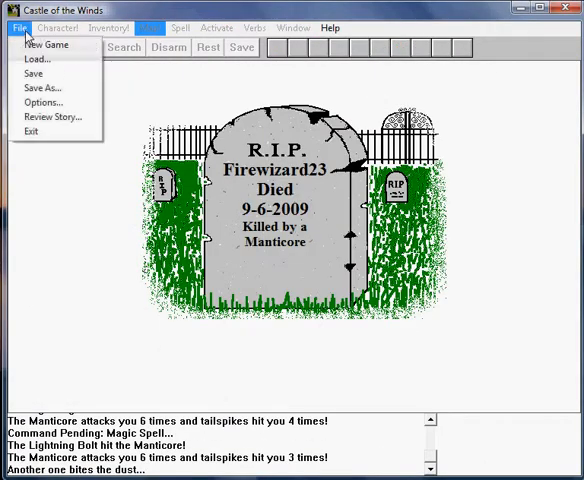
{"action": "left_click", "coordinate": [38, 58]}
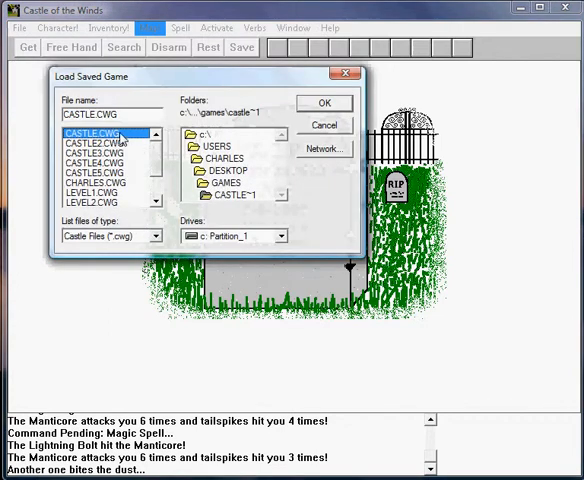
{"action": "left_click", "coordinate": [95, 173]}
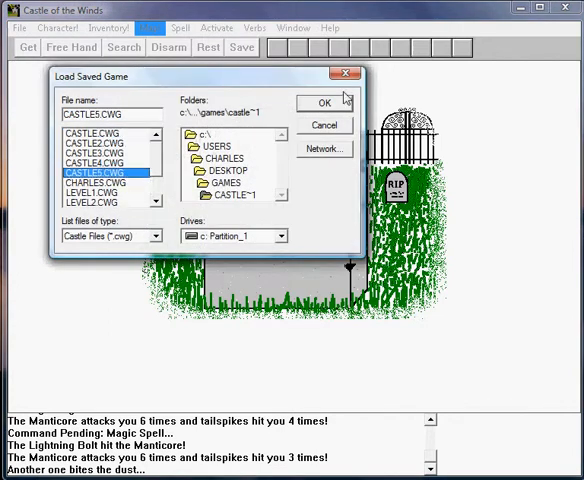
{"action": "left_click", "coordinate": [322, 101]}
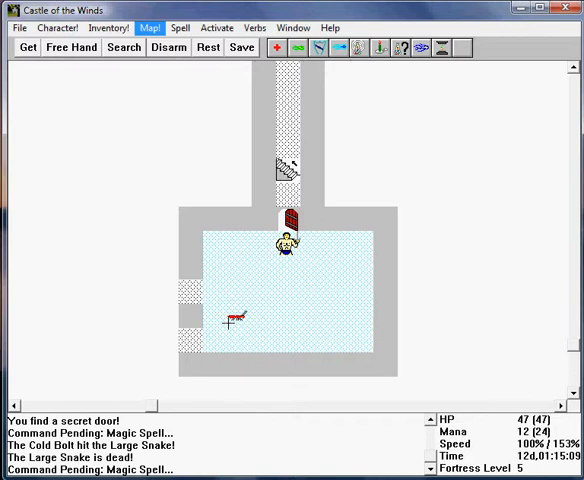
- Kill the Giant Red Ant with Cold Bolt and walk along the corridor
{"action": "left_click", "coordinate": [237, 318]}
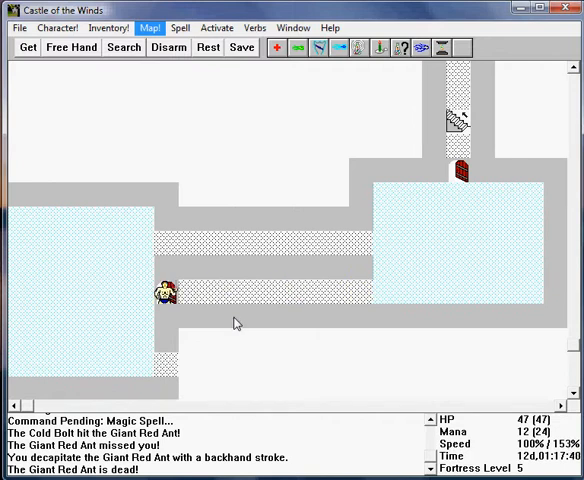
{"action": "left_click", "coordinate": [217, 27]}
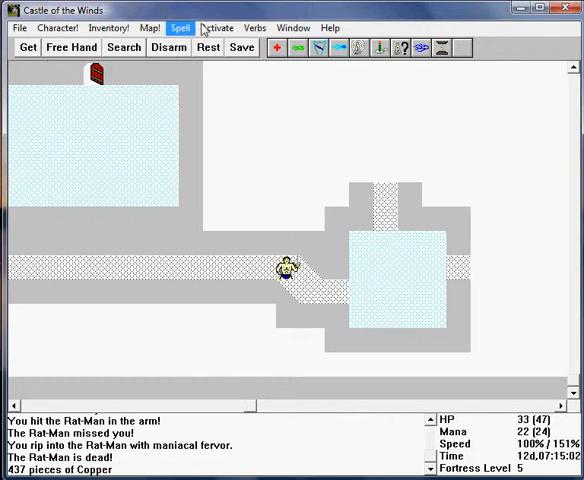
- Cast protection from the Spell menu and move toward the Manticore's room to start Lightning Bolts
{"action": "left_click", "coordinate": [180, 27]}
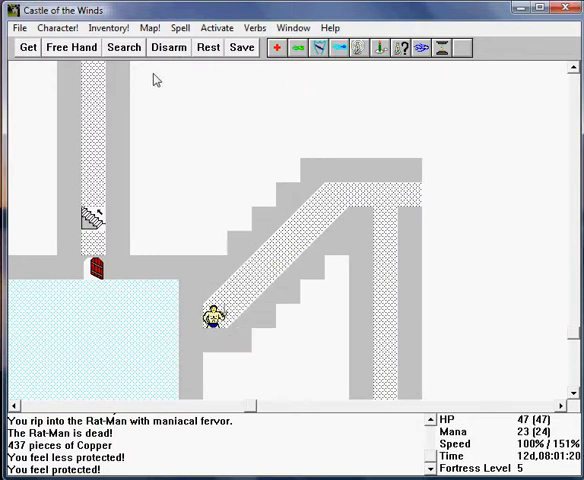
{"action": "left_click", "coordinate": [124, 47]}
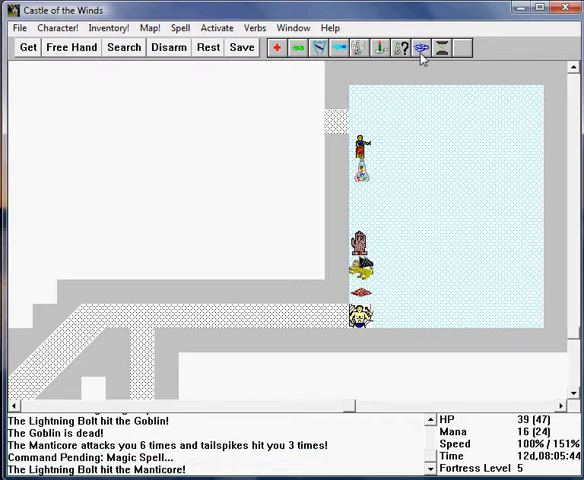
- After a final lightning bolt and death to the Manticore, dismiss Valhalla's Champions and reload the saved game
{"action": "left_click", "coordinate": [423, 47]}
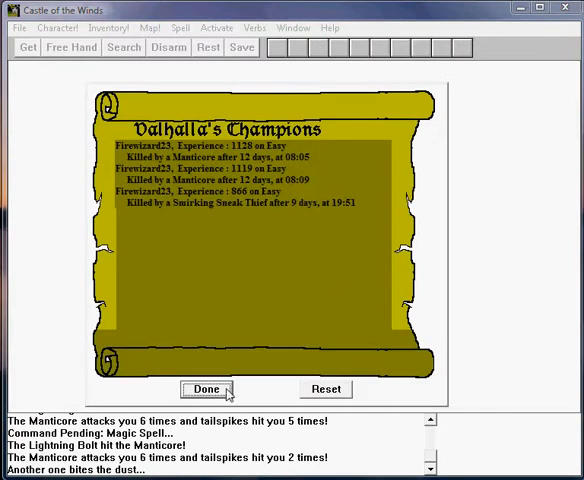
{"action": "left_click", "coordinate": [18, 27]}
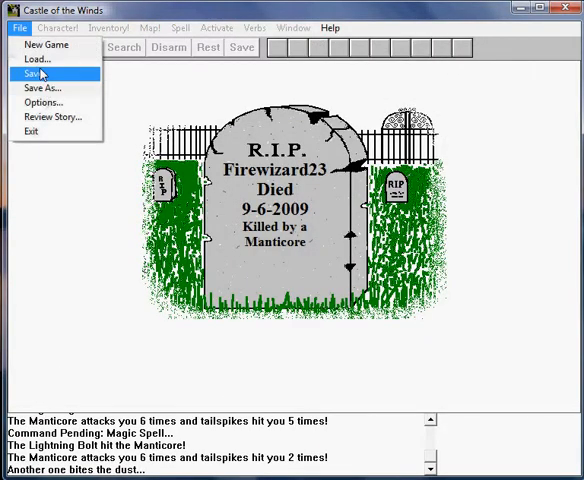
{"action": "left_click", "coordinate": [37, 59]}
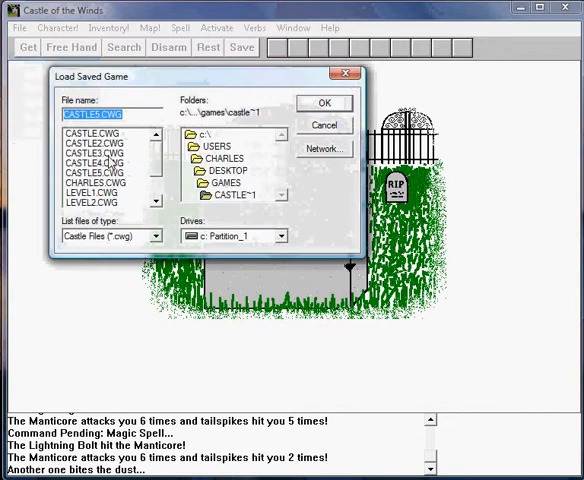
{"action": "left_click", "coordinate": [323, 103]}
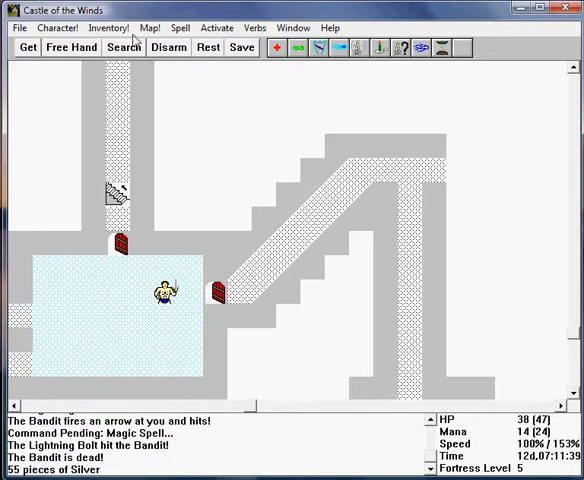
- Sleep until mana is restored, then rest until the hero is fully healed
{"action": "left_click", "coordinate": [255, 27]}
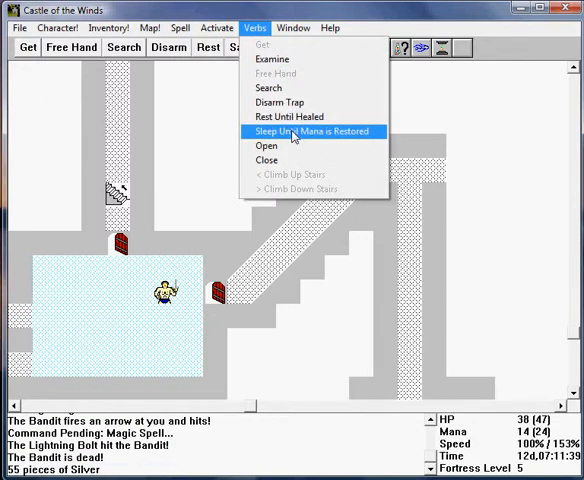
{"action": "left_click", "coordinate": [315, 131]}
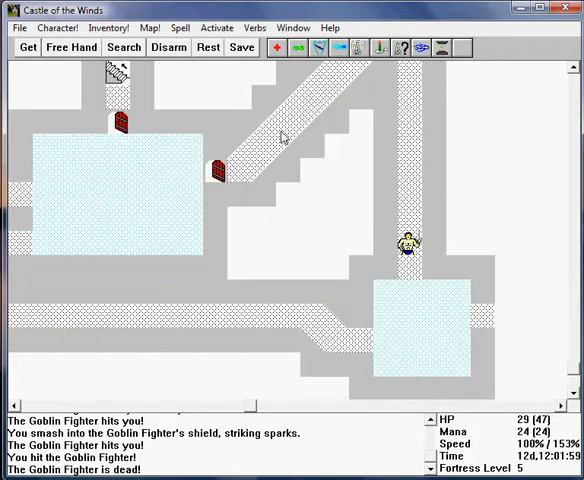
{"action": "left_click", "coordinate": [255, 27]}
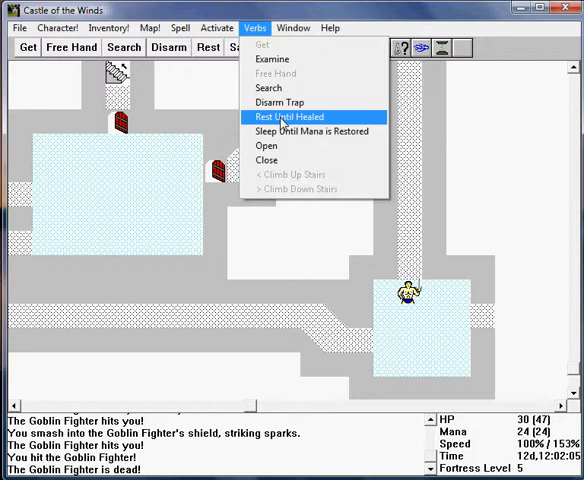
{"action": "left_click", "coordinate": [288, 117]}
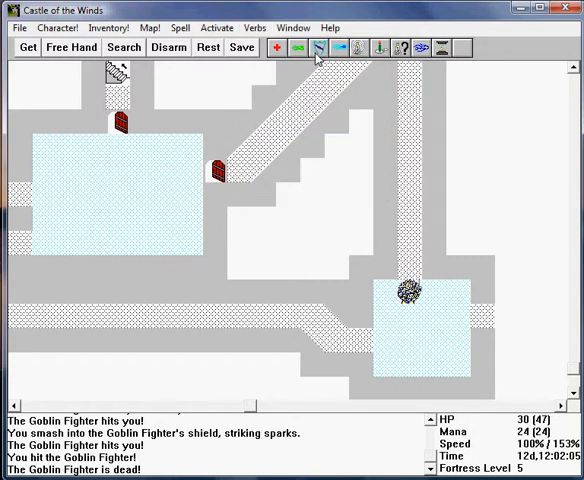
- Cast a protective spell and rest once more before returning to the manticore
{"action": "left_click", "coordinate": [255, 27]}
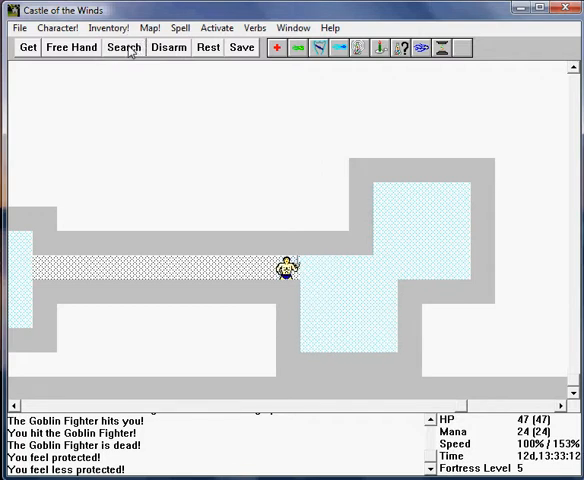
{"action": "left_click", "coordinate": [255, 27]}
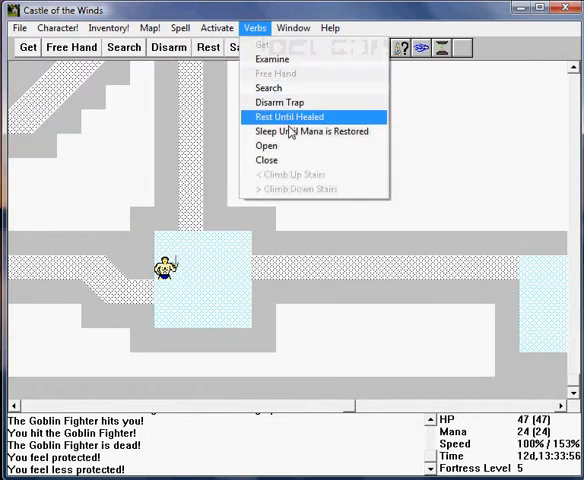
{"action": "left_click", "coordinate": [289, 117]}
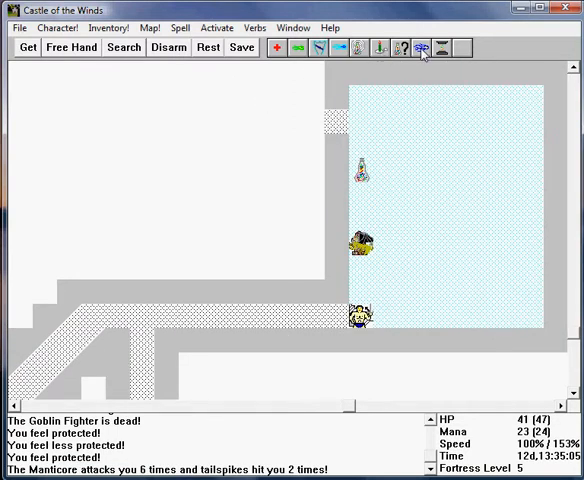
- Kill the manticore with a Lightning Bolt and sleep until mana is restored
{"action": "left_click", "coordinate": [422, 48]}
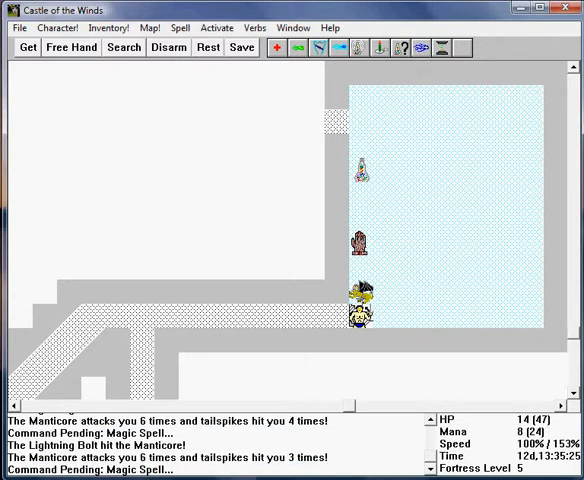
{"action": "left_click", "coordinate": [254, 27]}
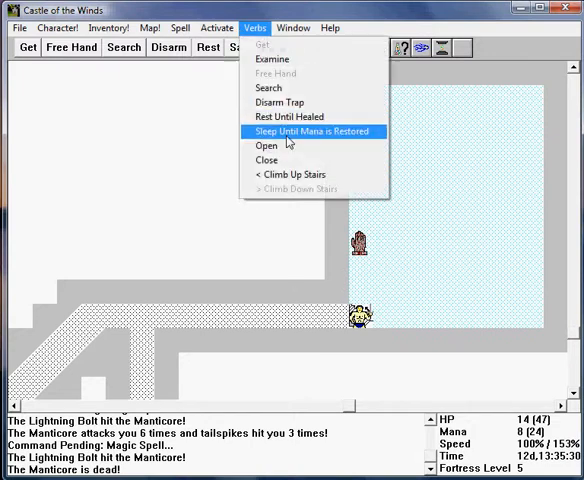
{"action": "left_click", "coordinate": [314, 131]}
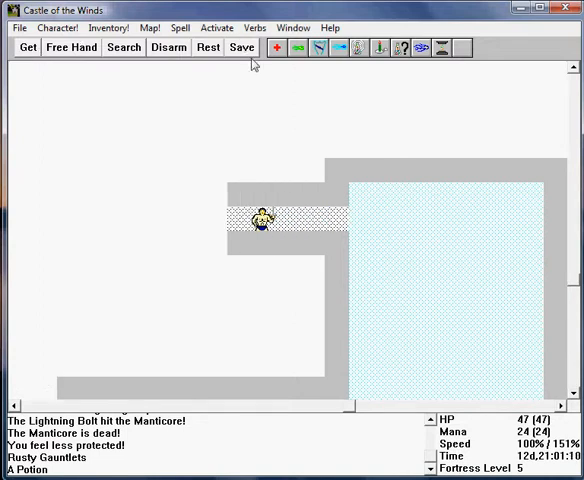
- Save the game after the manticore's death and continue down the corridor
{"action": "left_click", "coordinate": [242, 47]}
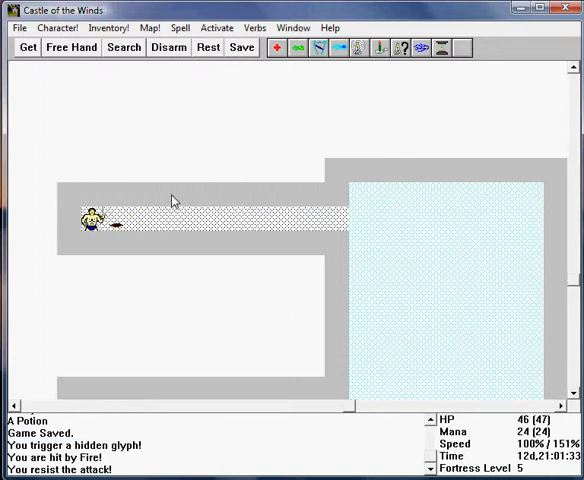
{"action": "left_click", "coordinate": [168, 47]}
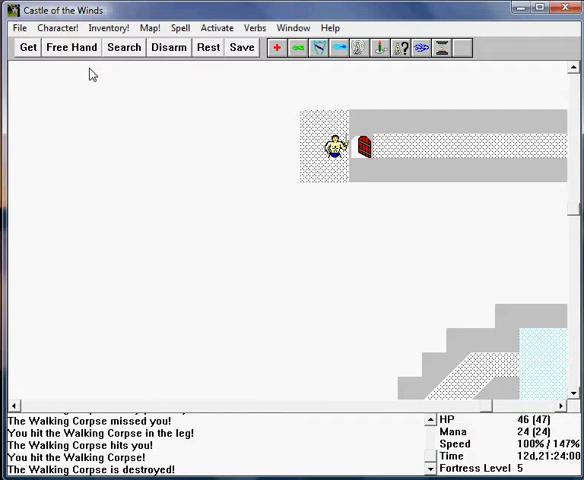
- Fight through the corridor's walking corpse and pick up the pile of items
{"action": "left_click", "coordinate": [379, 48]}
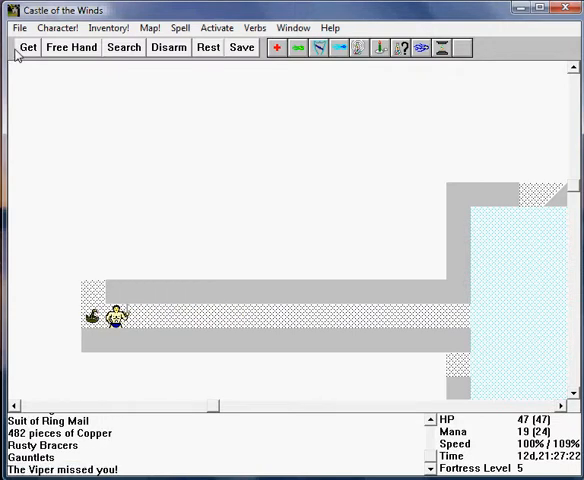
{"action": "left_click", "coordinate": [254, 27]}
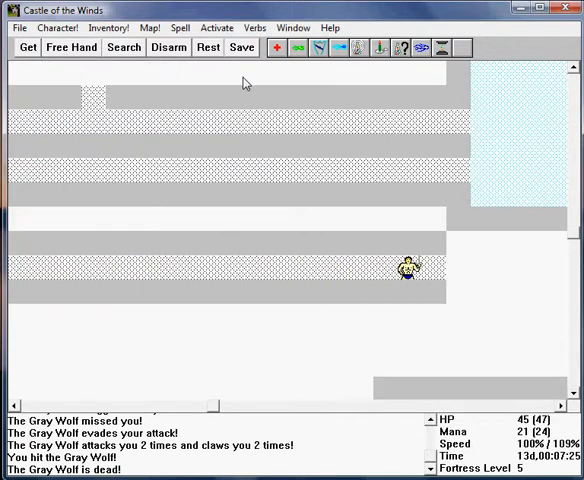
- Cast a spell at the winged monster, defeat the viper and wild dog, and sleep until mana is restored
{"action": "left_click", "coordinate": [455, 270]}
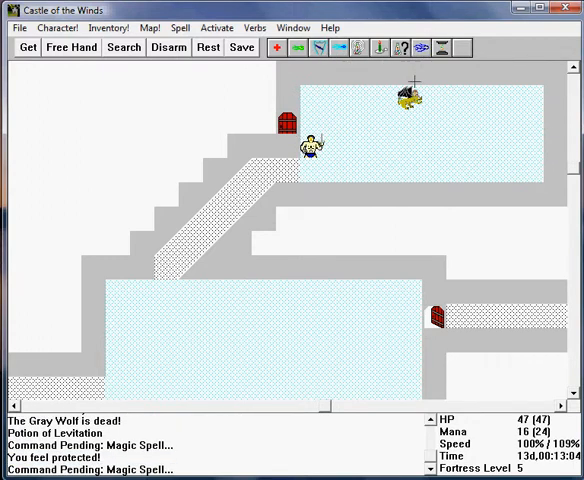
{"action": "left_click", "coordinate": [423, 48]}
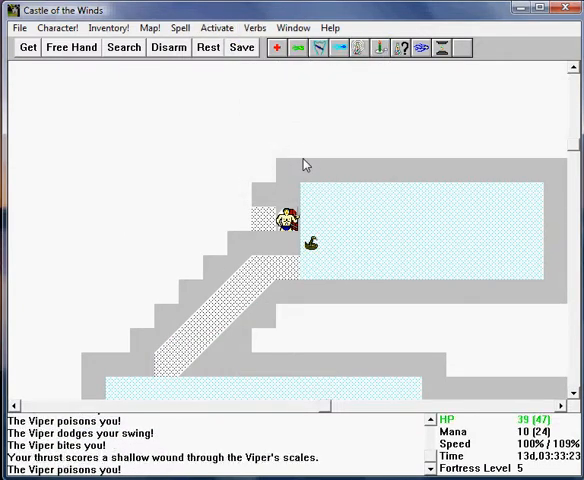
{"action": "left_click", "coordinate": [255, 27]}
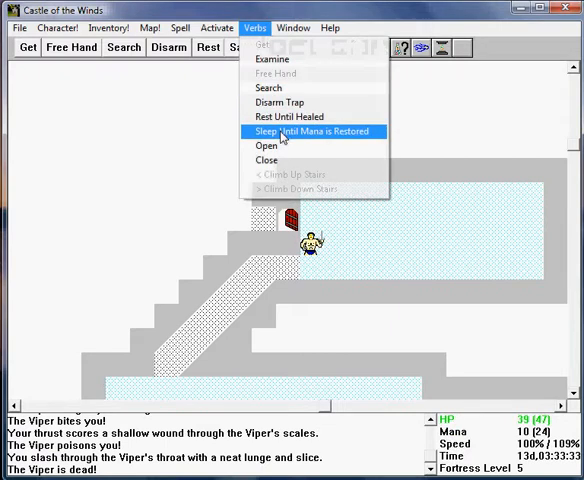
{"action": "left_click", "coordinate": [314, 131]}
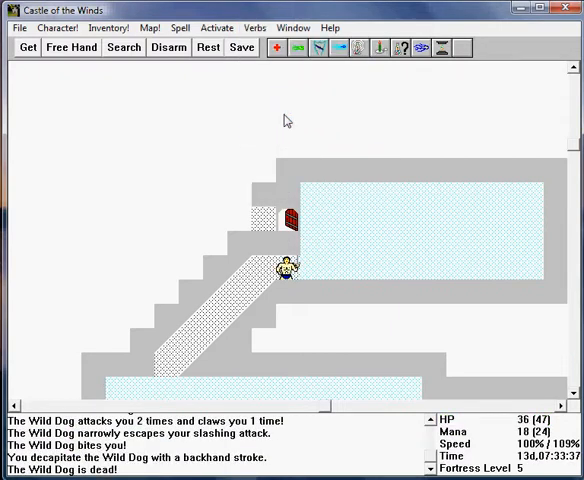
- Walk into the side corridor, search the dead end for hidden passages, and save the game
{"action": "left_click", "coordinate": [208, 47]}
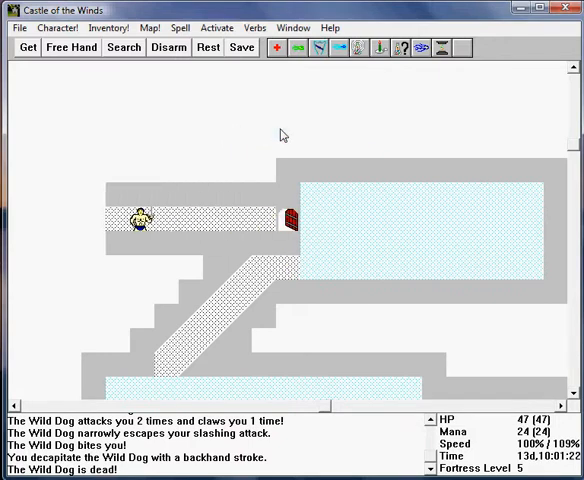
{"action": "left_click", "coordinate": [124, 47]}
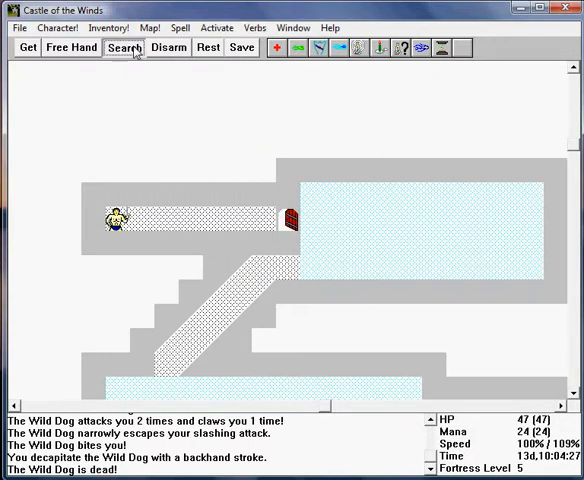
{"action": "left_click", "coordinate": [148, 27]}
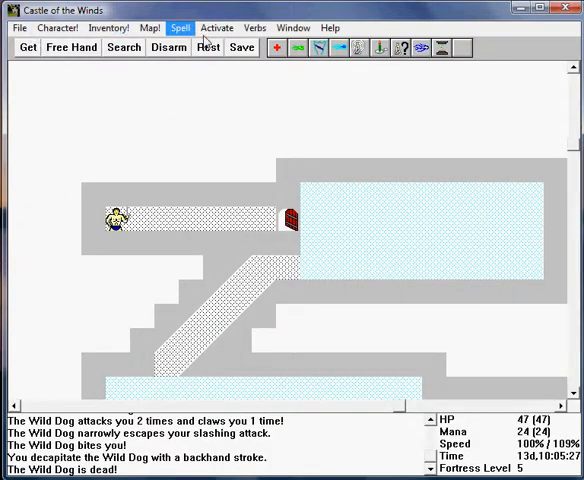
{"action": "left_click", "coordinate": [242, 48]}
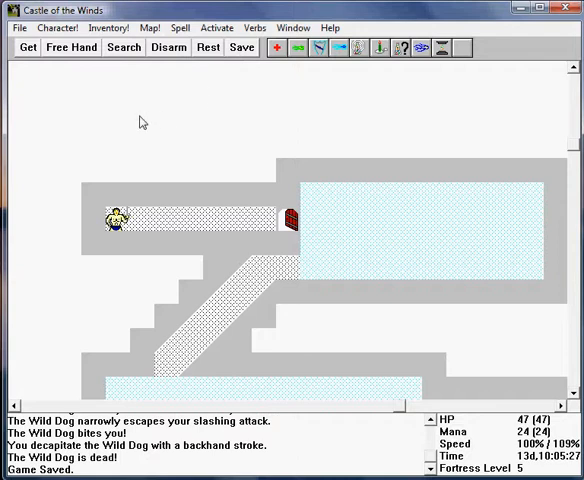